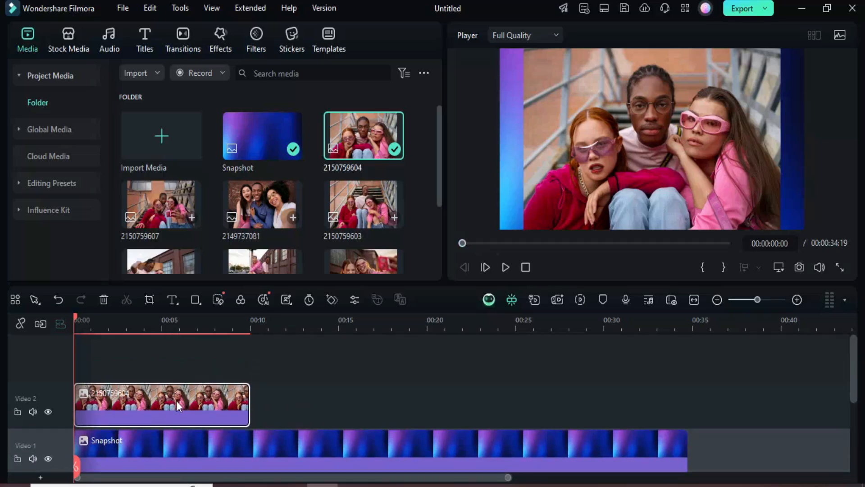
mouse_move(149, 299)
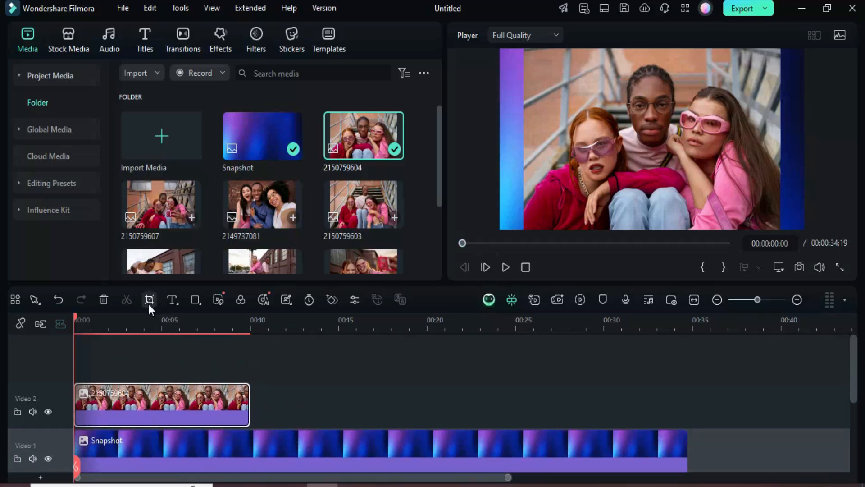
Apply a 16:9 crop with a Pan & Zoom movement to the group photo
click(149, 300)
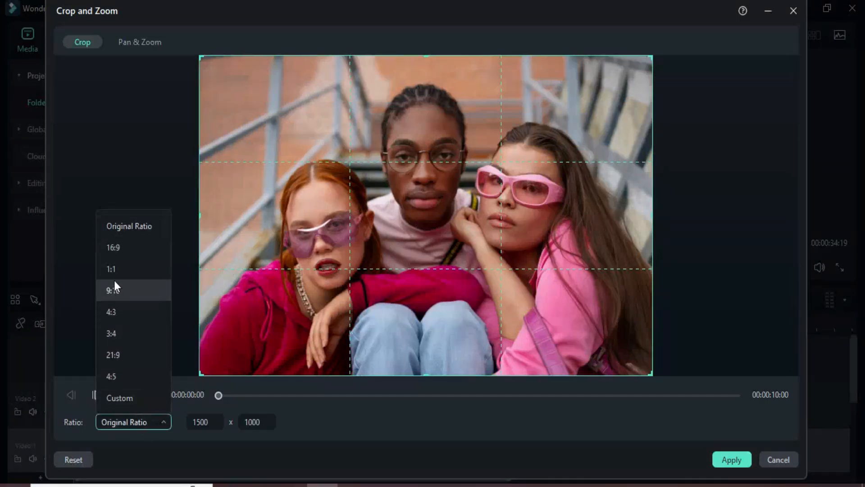
click(113, 247)
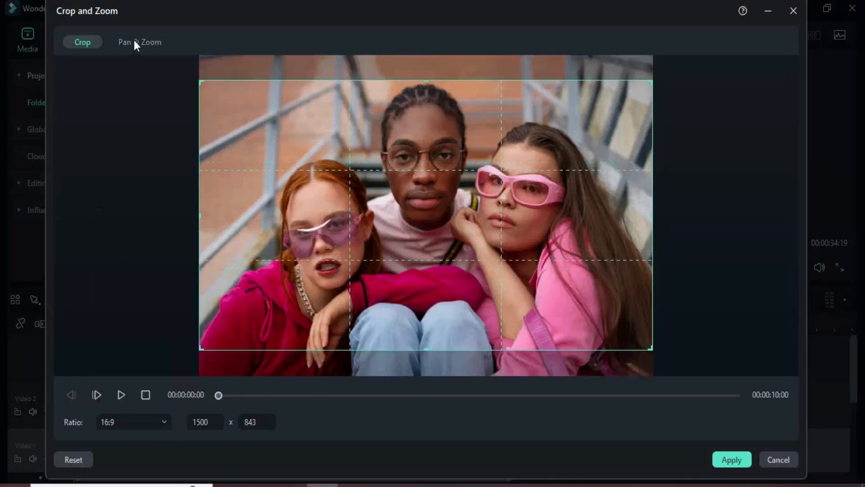
click(139, 42)
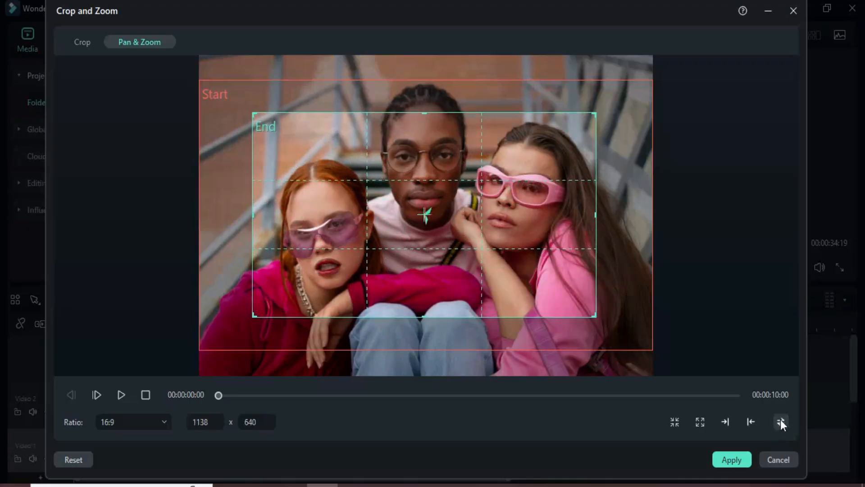
click(780, 422)
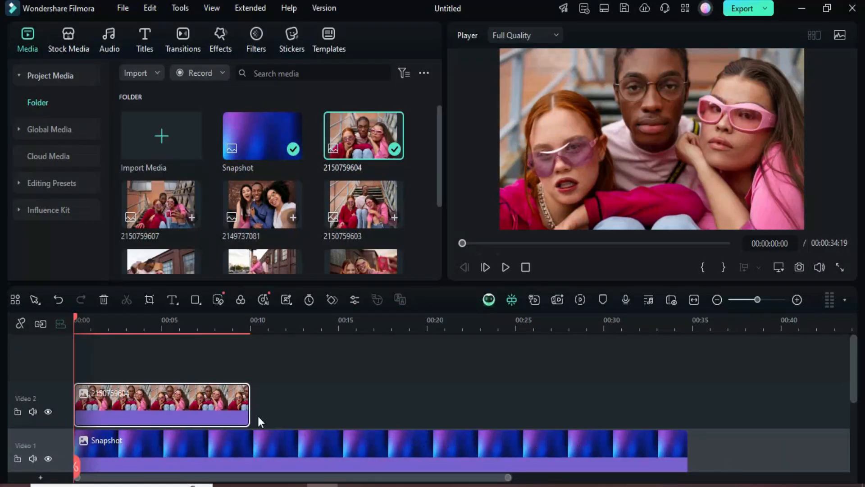
Keyframe the photo at Scale 0, X -1439.86 at 0s, then Scale 50, X -1103.67 at 1s
double_click(161, 403)
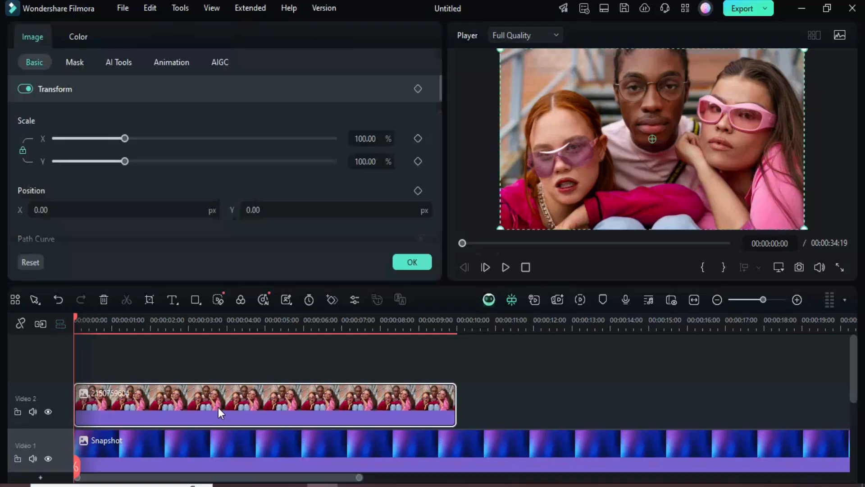
click(418, 88)
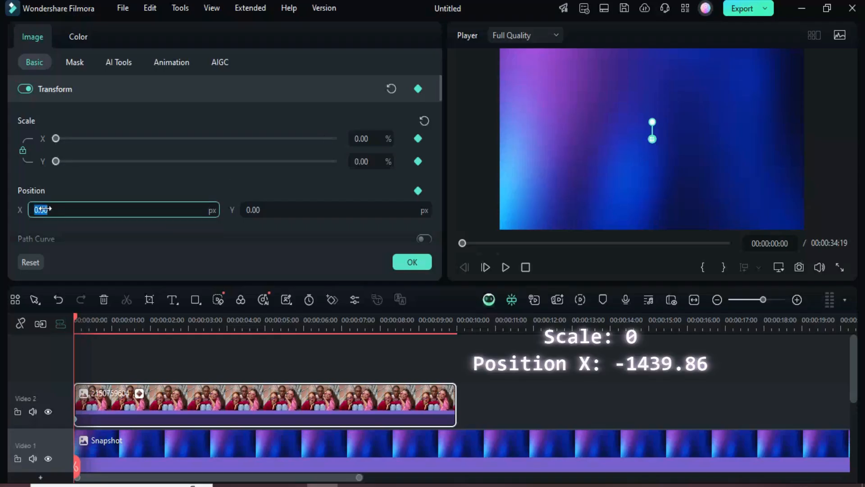
text(-1439.86)
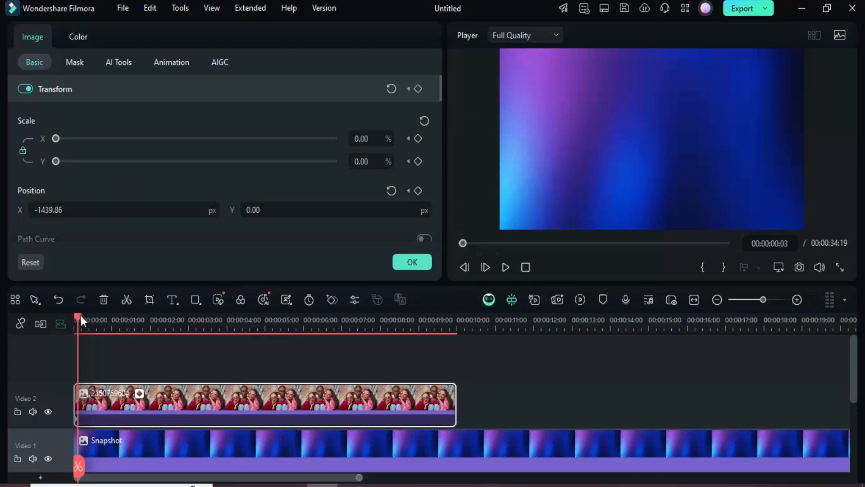
click(111, 320)
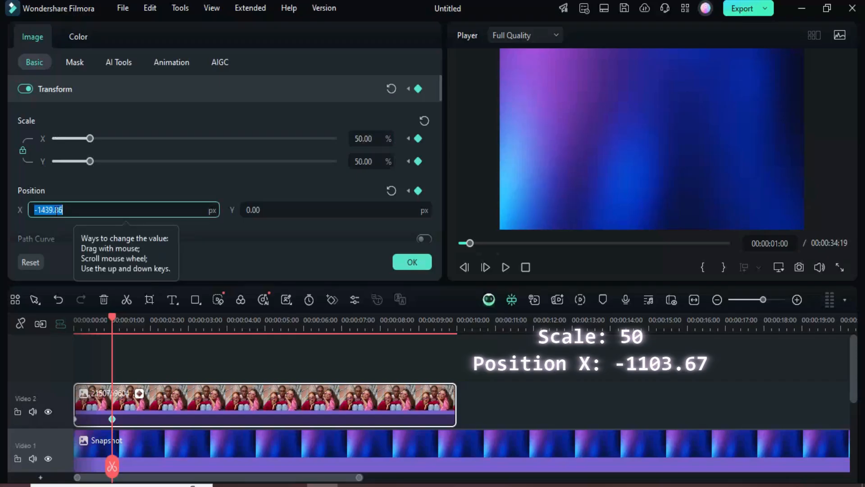
text(-110)
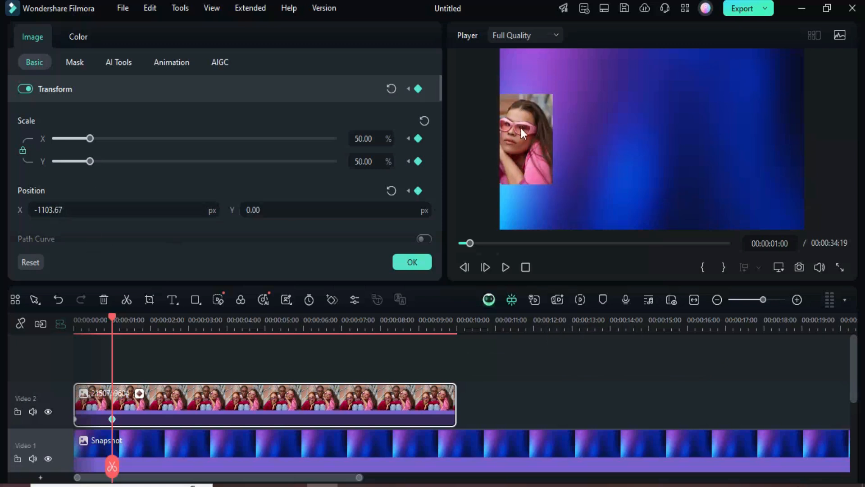
Add a 3s keyframe, center the photo at Scale 65 by 4s, and hold it with a 6s keyframe
click(183, 320)
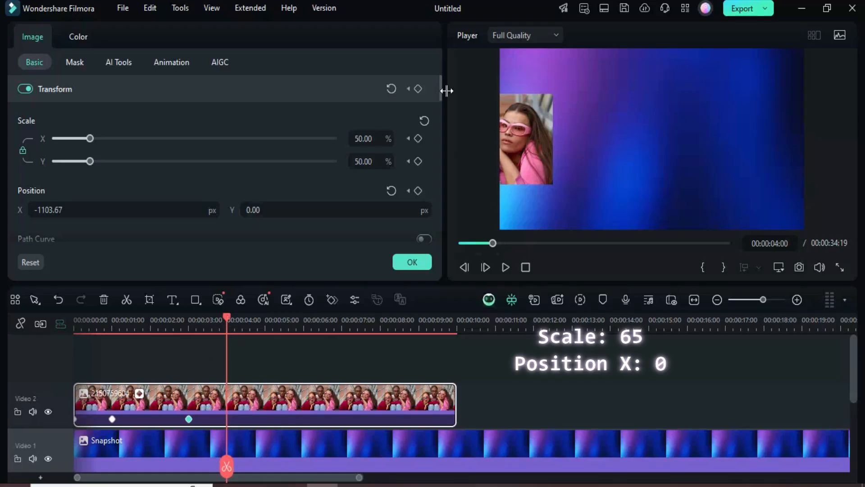
click(418, 88)
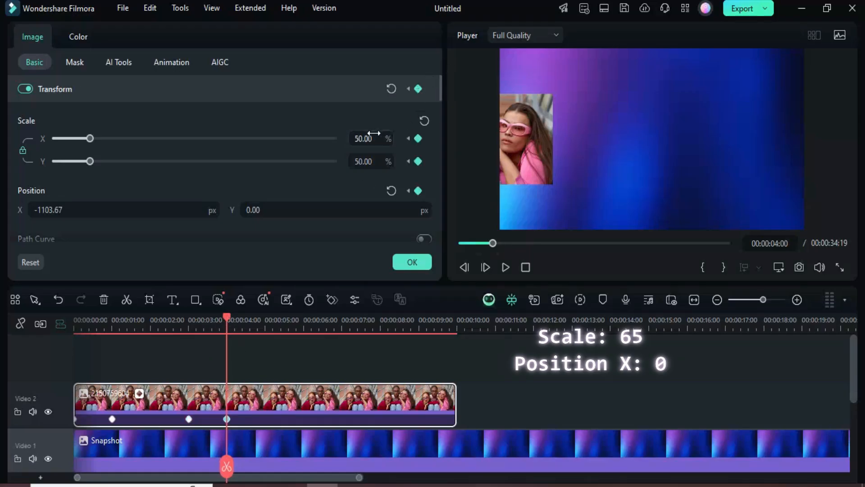
drag(89, 138, 105, 138)
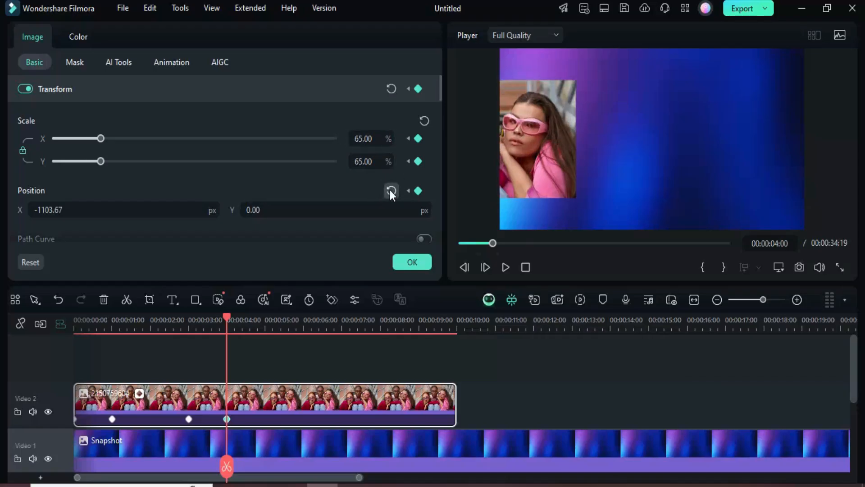
click(391, 190)
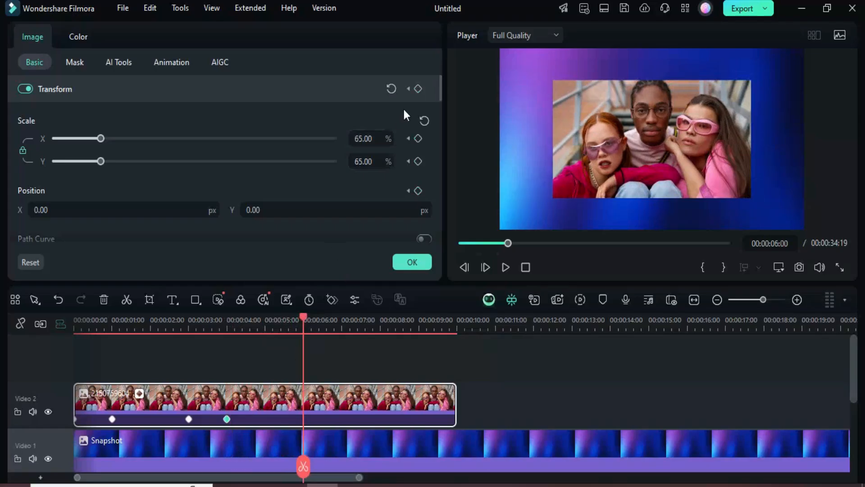
click(417, 89)
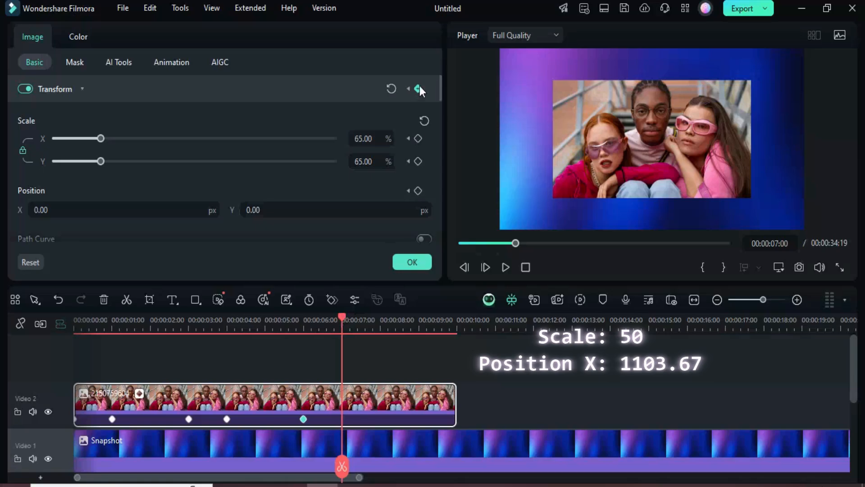
Key Scale 50, X 1103.67 at 7s, hold at 9s, then Scale 0, X 1439.86 at clip end
triple_click(363, 138)
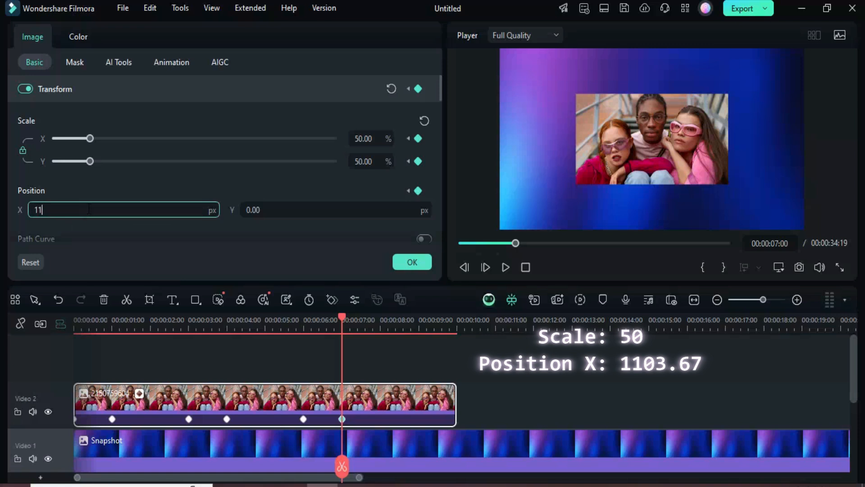
text(1103.67)
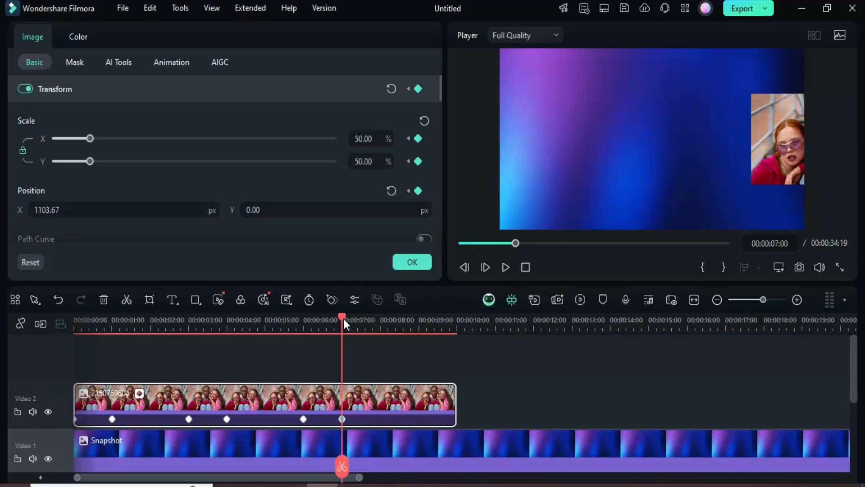
click(417, 319)
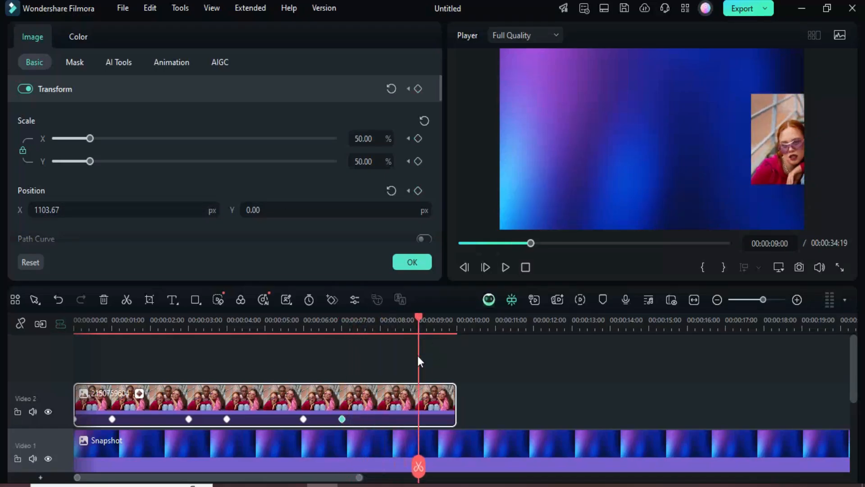
click(418, 88)
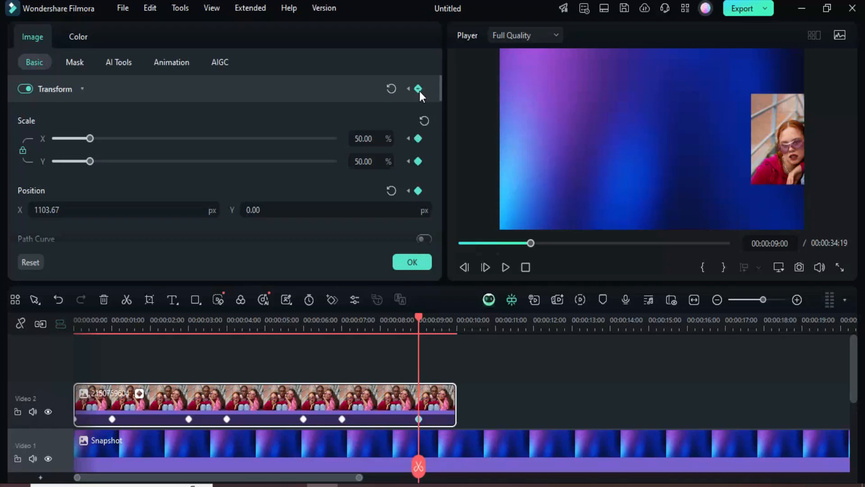
click(443, 319)
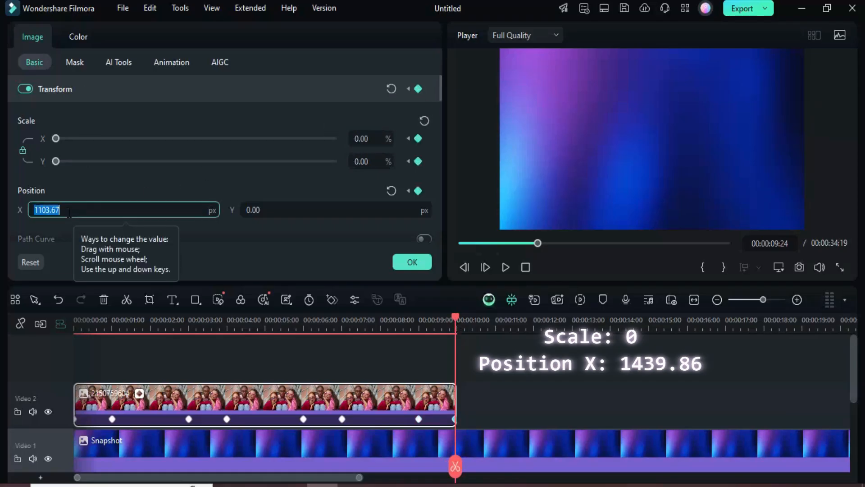
text(1439)
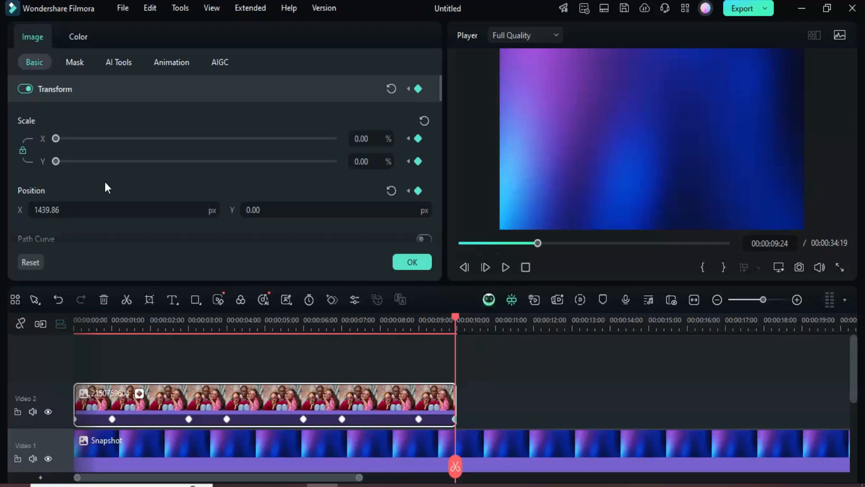
click(27, 34)
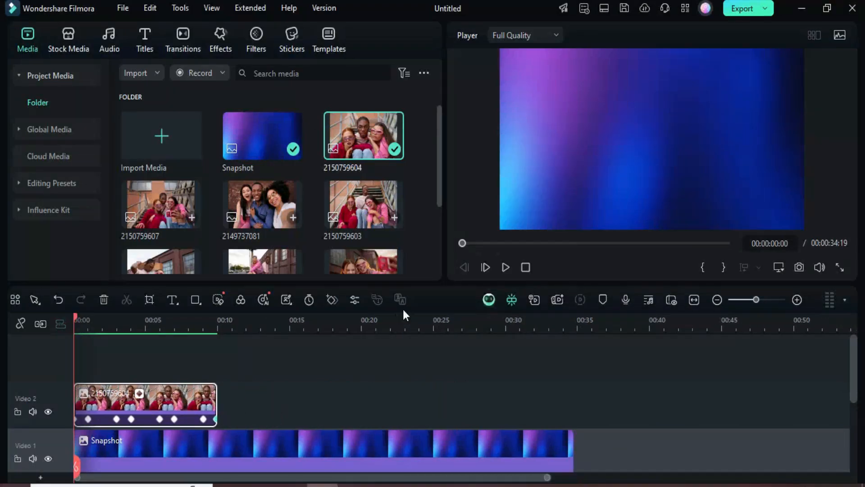
Paste offset copies of the keyframed photo clip onto higher video tracks
click(504, 267)
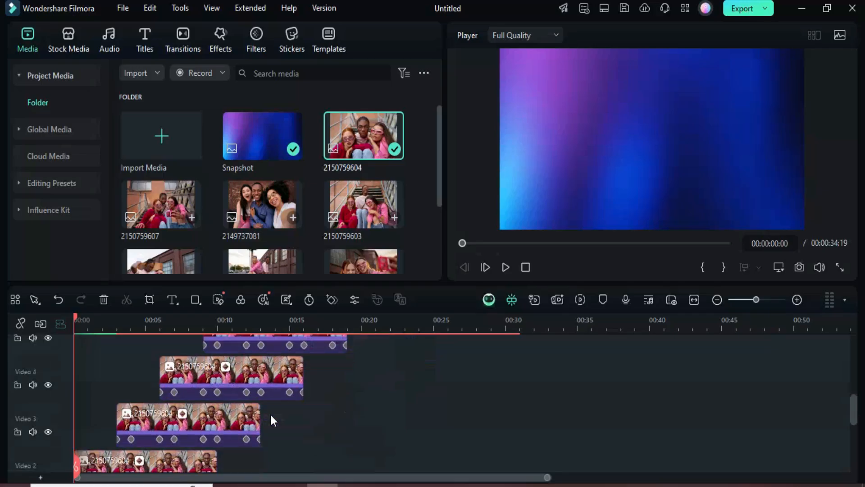
mouse_move(234, 415)
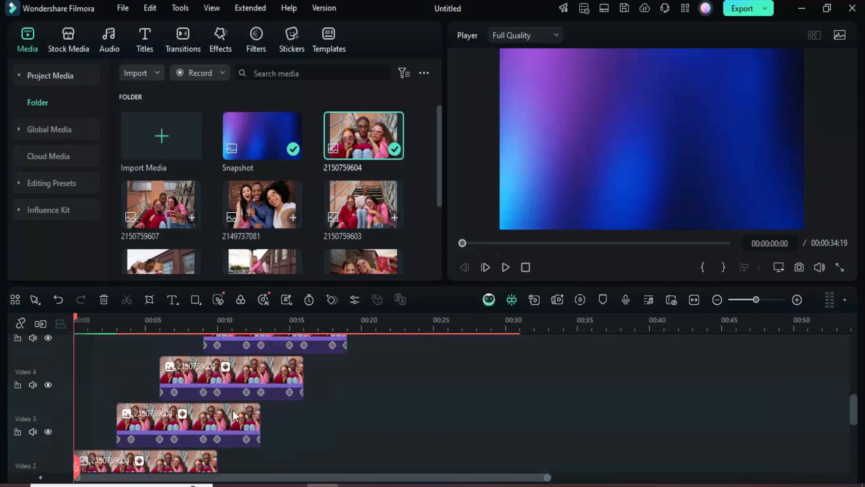
Replace the stacked copies on Video 3 and above with different Project Media photos
click(187, 425)
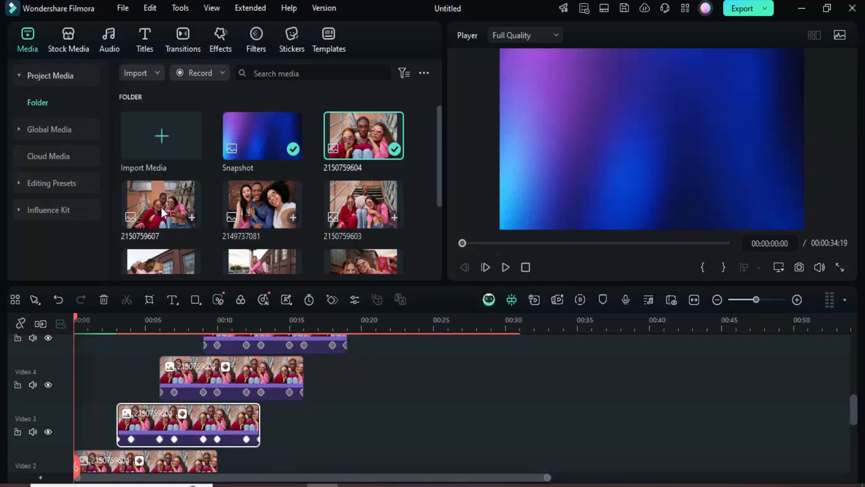
click(161, 203)
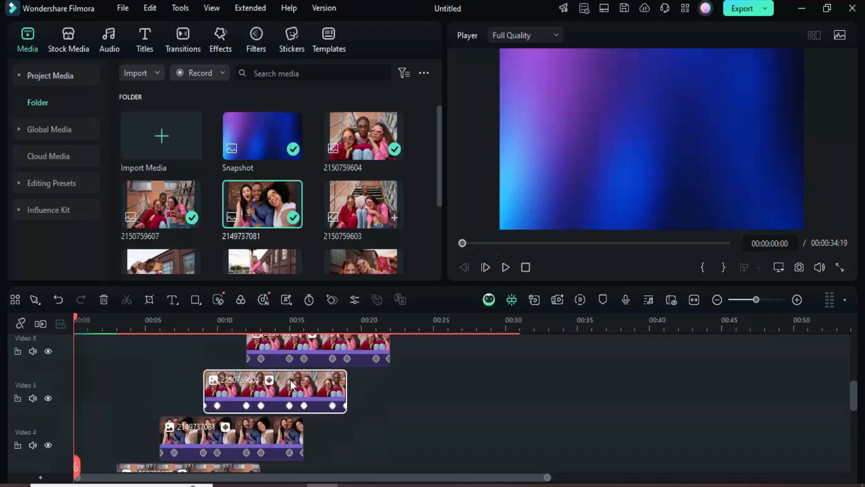
scroll(down, 3)
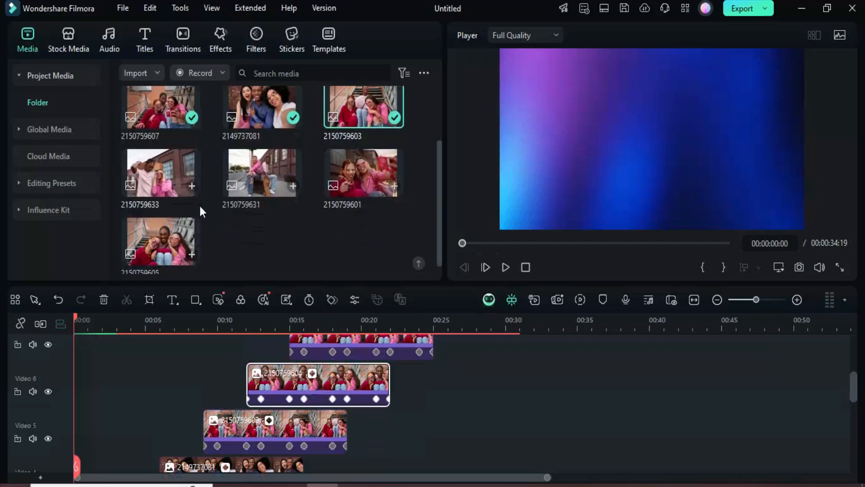
click(261, 172)
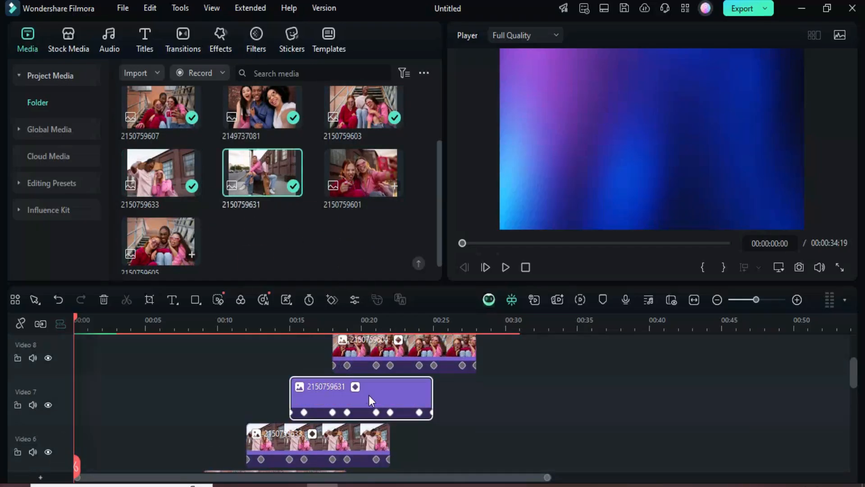
click(363, 172)
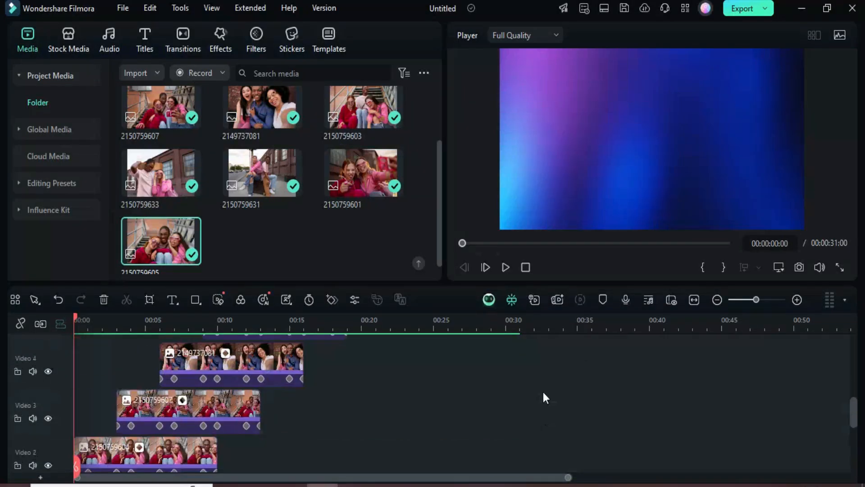
click(505, 268)
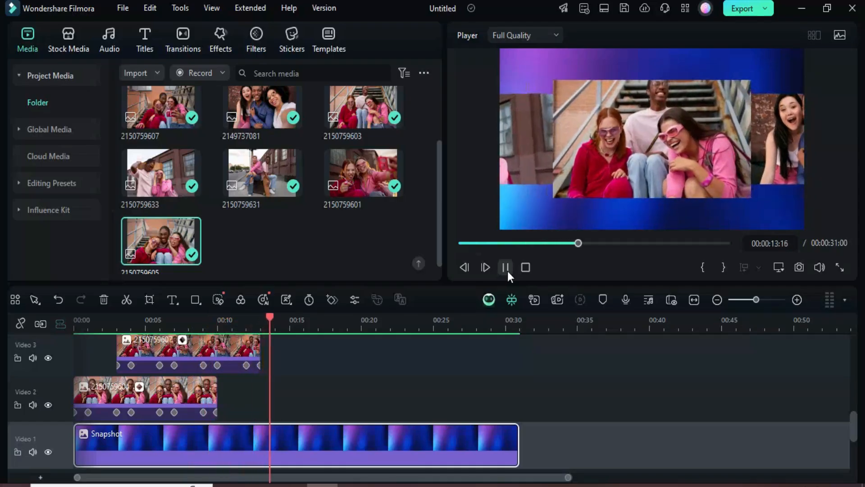
click(504, 267)
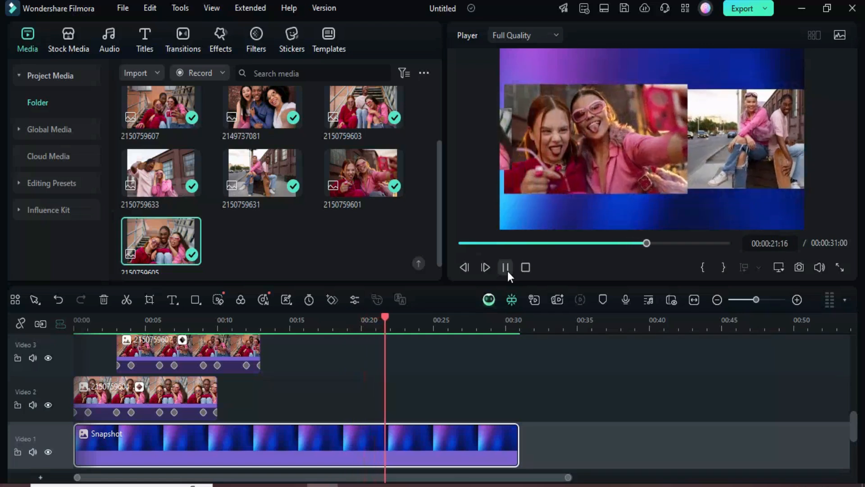
click(504, 267)
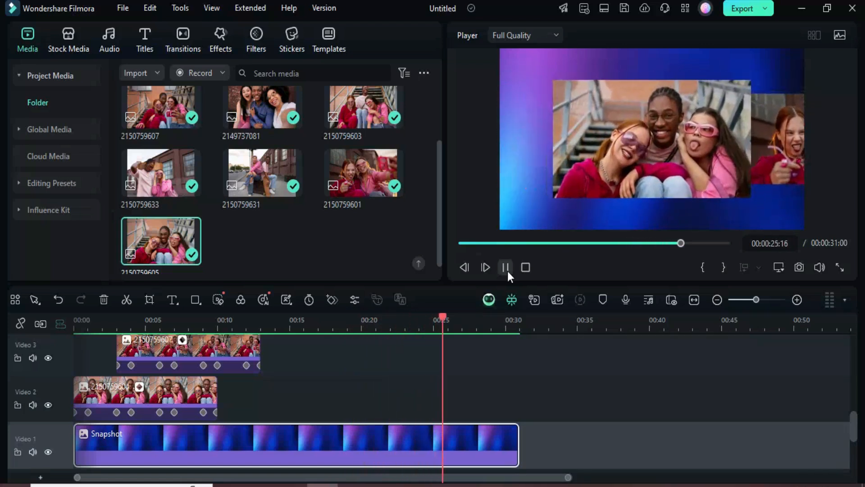
click(526, 267)
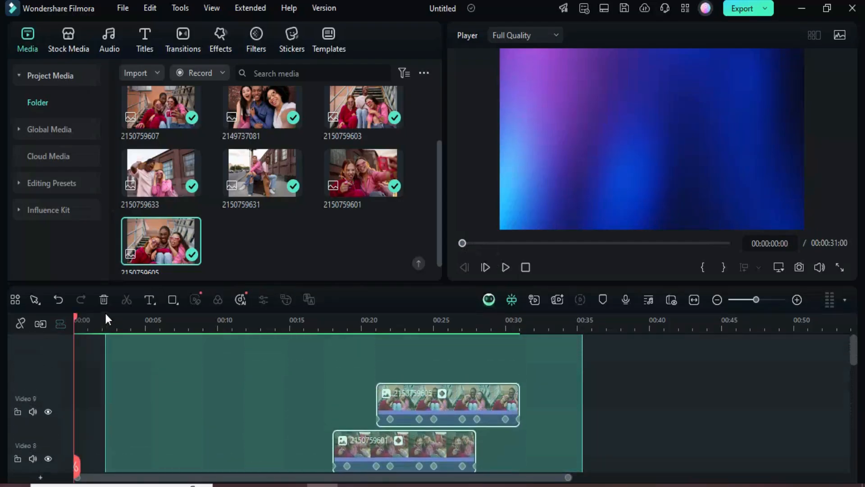
Merge the selected photo and background clips into Compound Clip 1
right_click(447, 402)
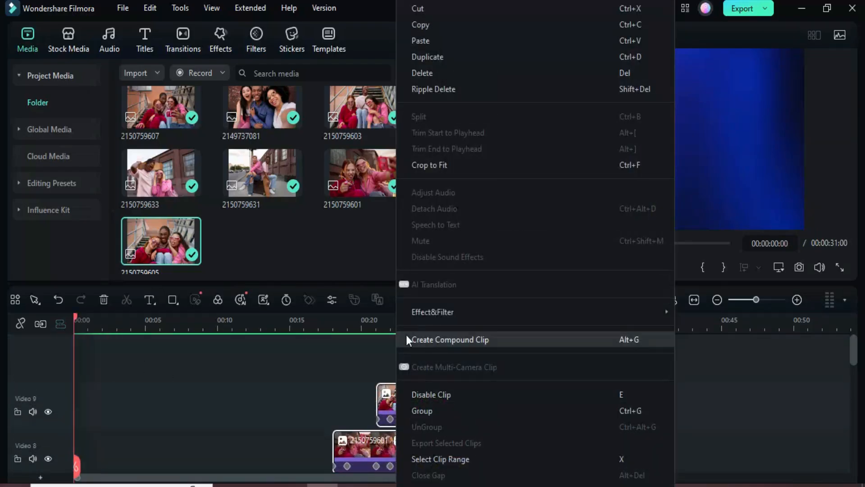
click(449, 340)
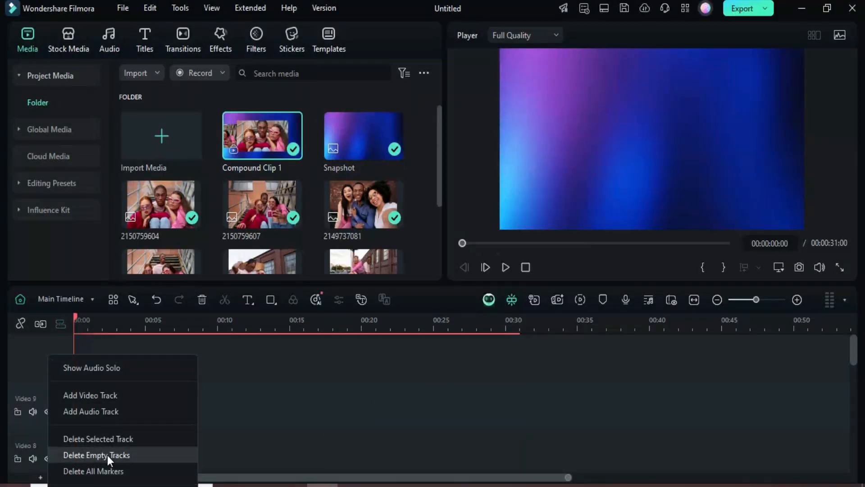
Delete empty tracks and trim Compound Clip 1 to run from 4s to 22s
click(96, 454)
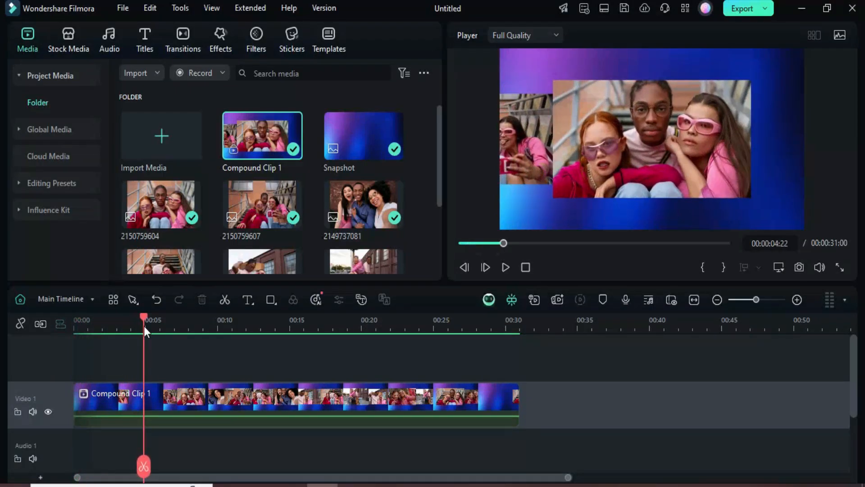
drag(143, 319, 130, 319)
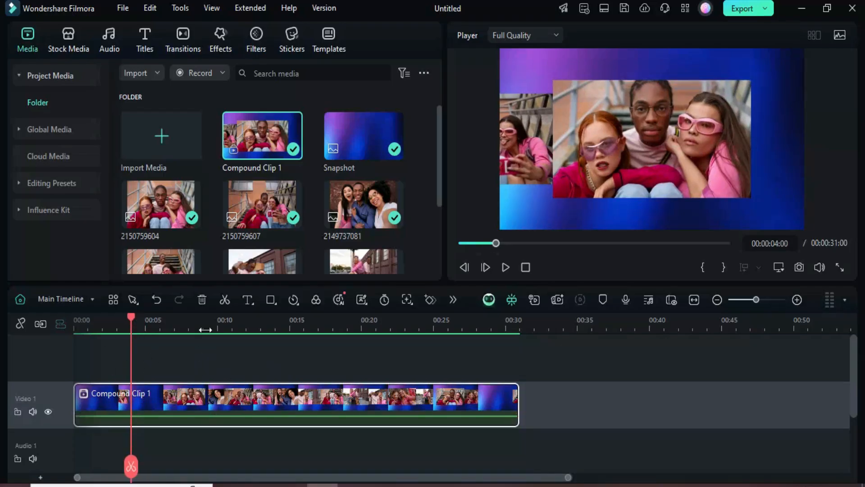
click(225, 299)
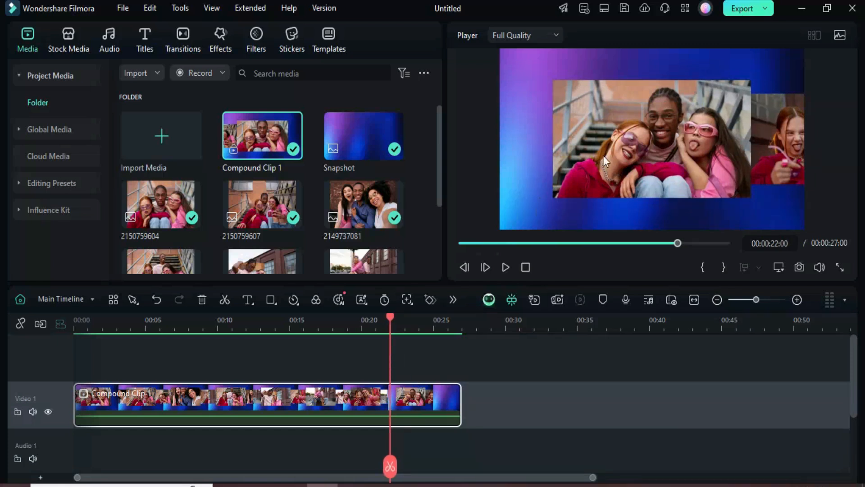
click(203, 306)
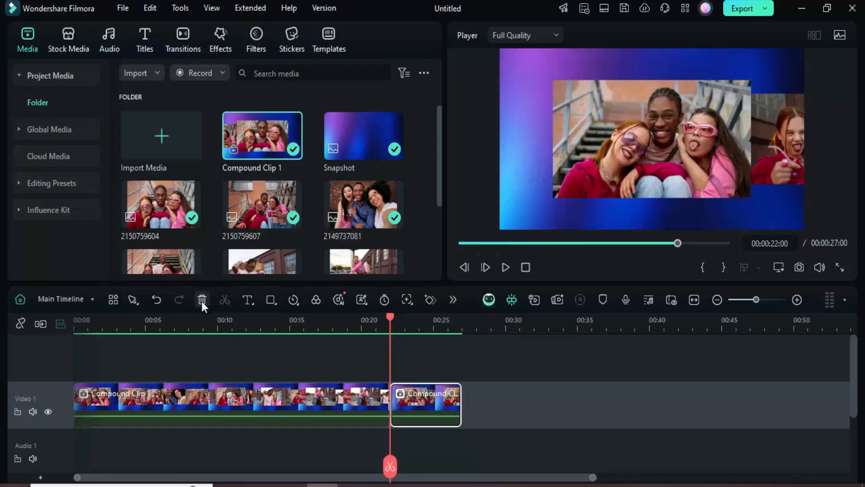
click(202, 300)
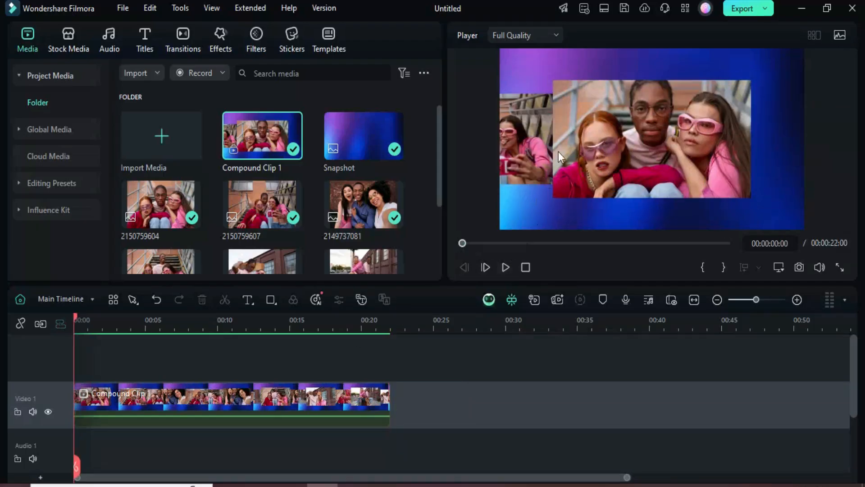
Preview the ending of the 22-second slideshow and return to the start
click(504, 267)
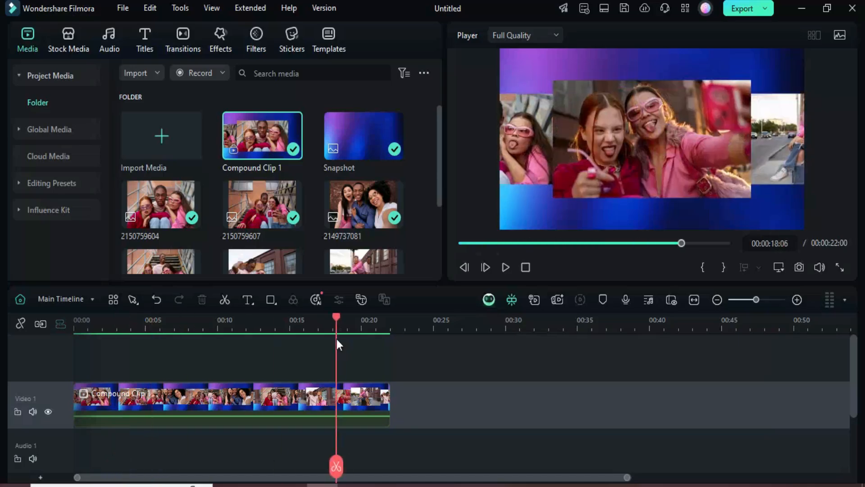
click(505, 267)
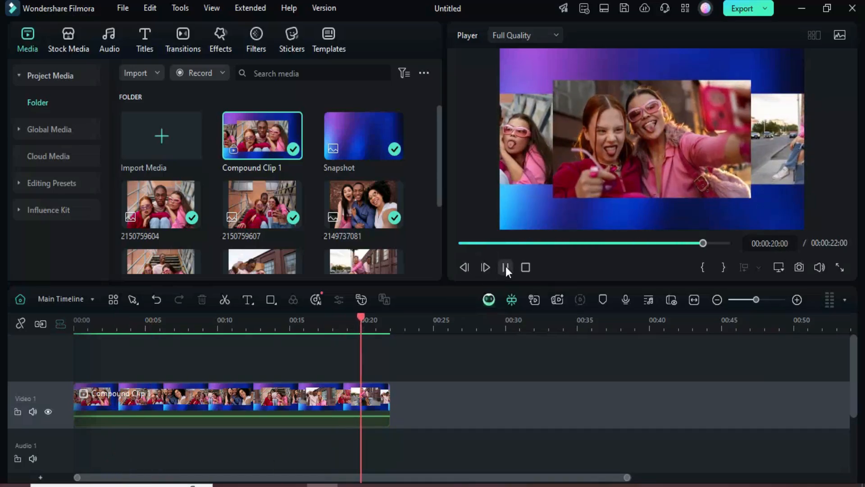
click(504, 268)
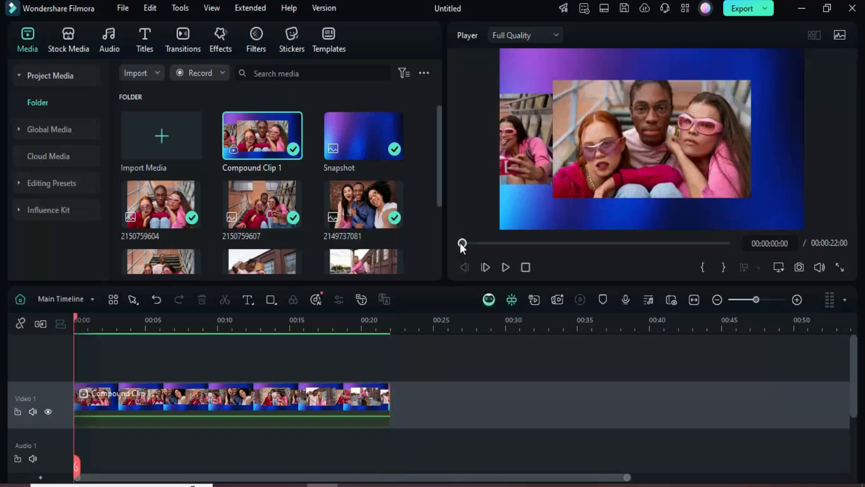
Add the Color Slice effect and set its opacity to 70%
click(220, 39)
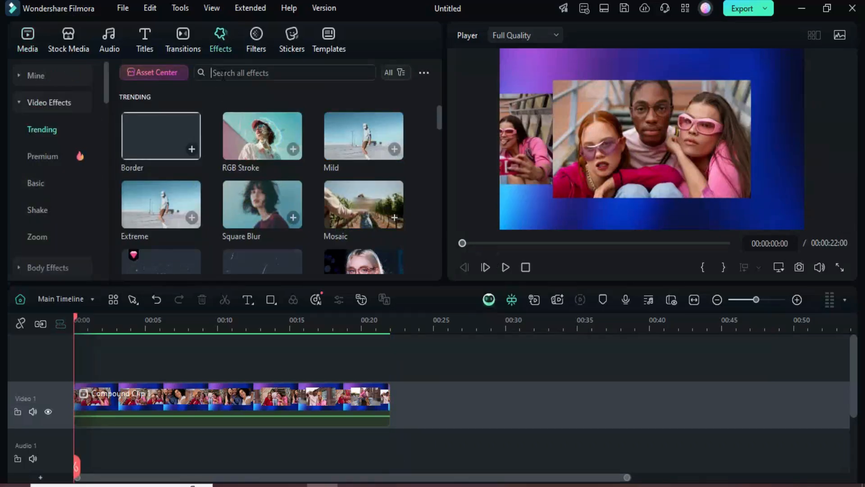
text(color s)
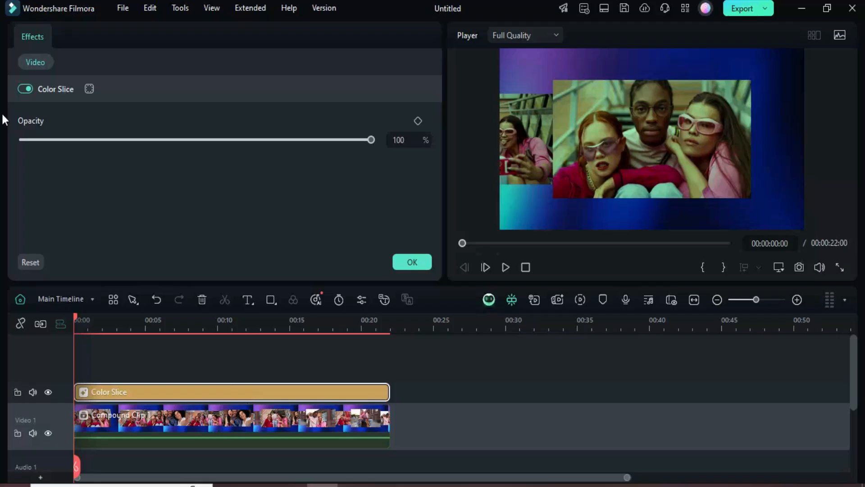
drag(371, 140, 267, 139)
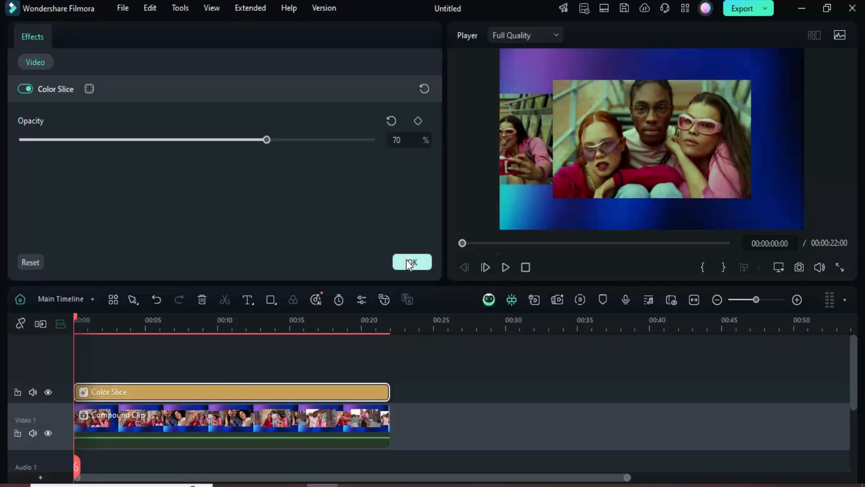
click(411, 262)
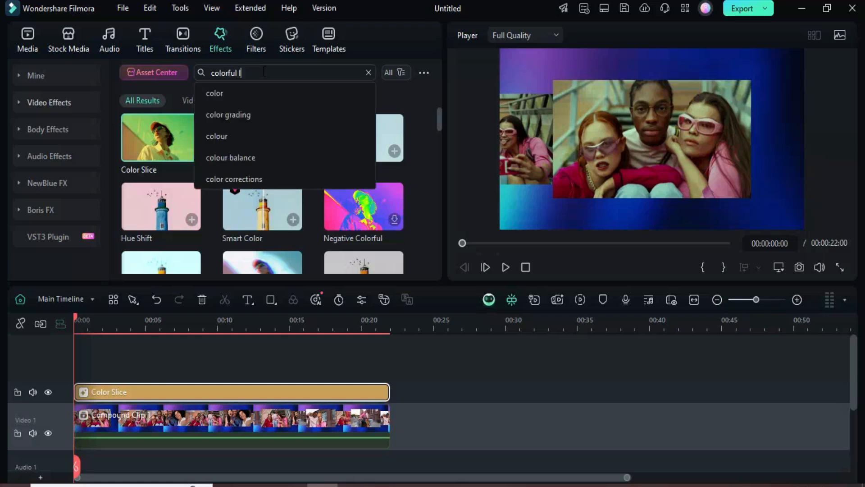
Add Colorful Lighting Flares Overlay 08 above it at 10% opacity
text(ligtnin)
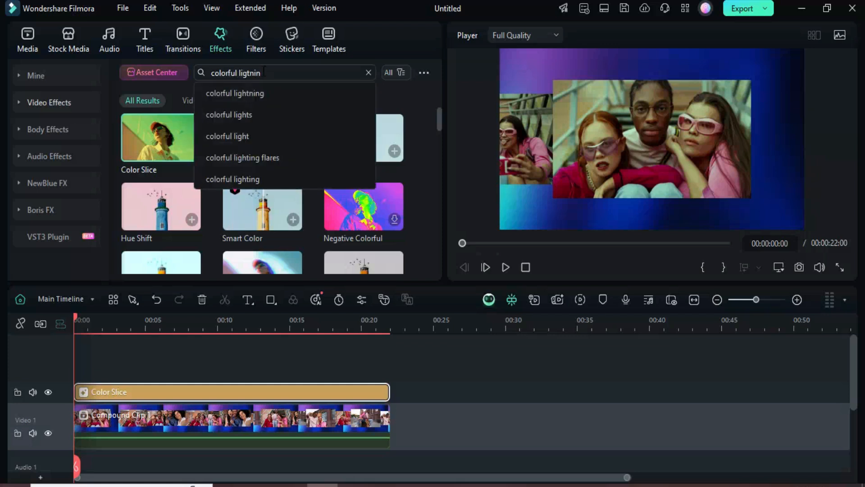
click(234, 93)
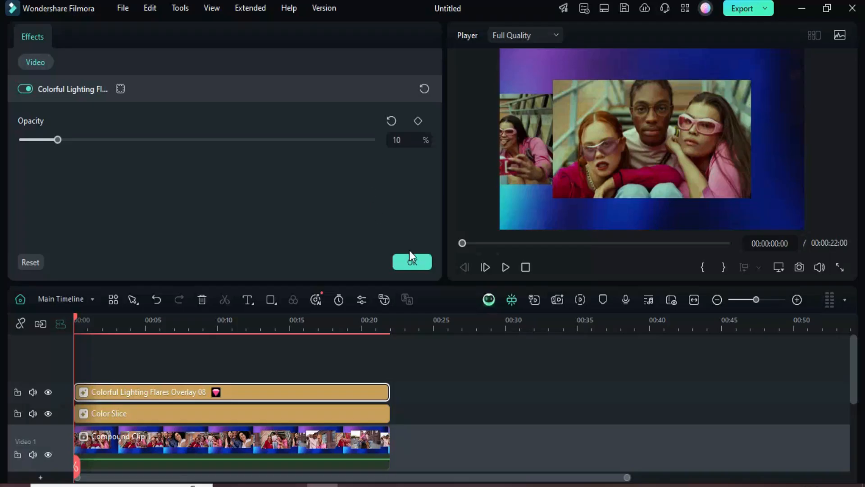
click(412, 261)
text(instant me)
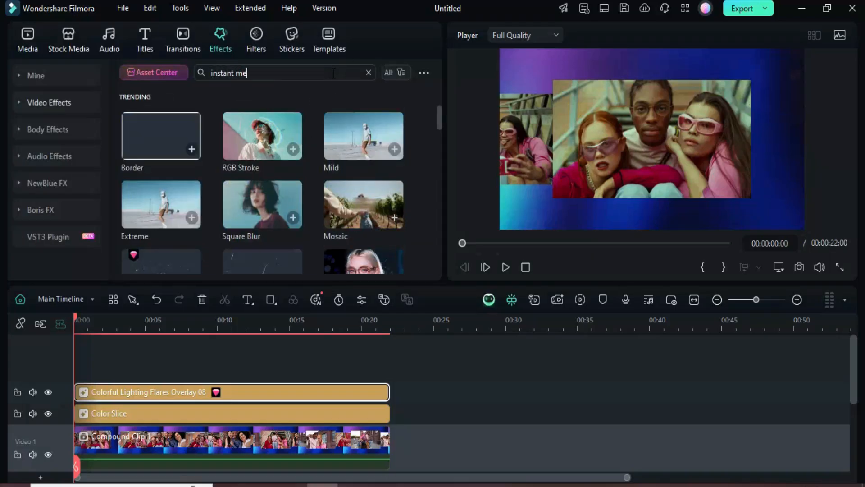
Add the Instant Memories torn-paper frame and convert it into Compound Clip 2
text(mory)
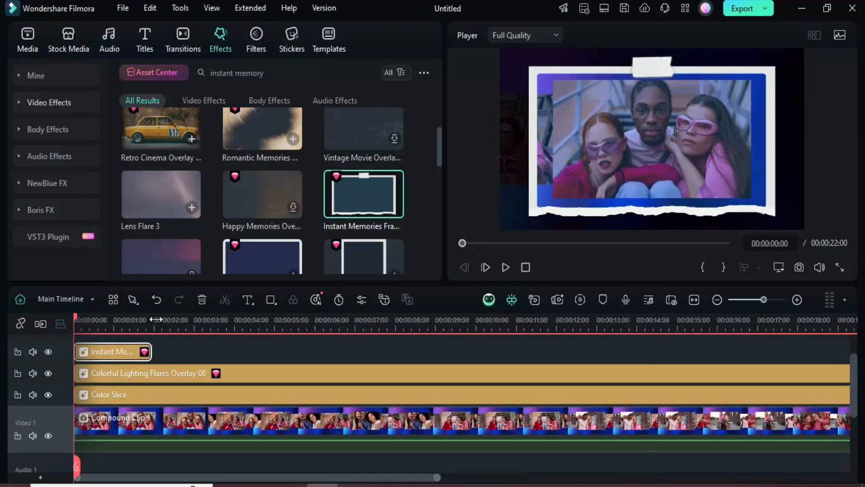
right_click(111, 352)
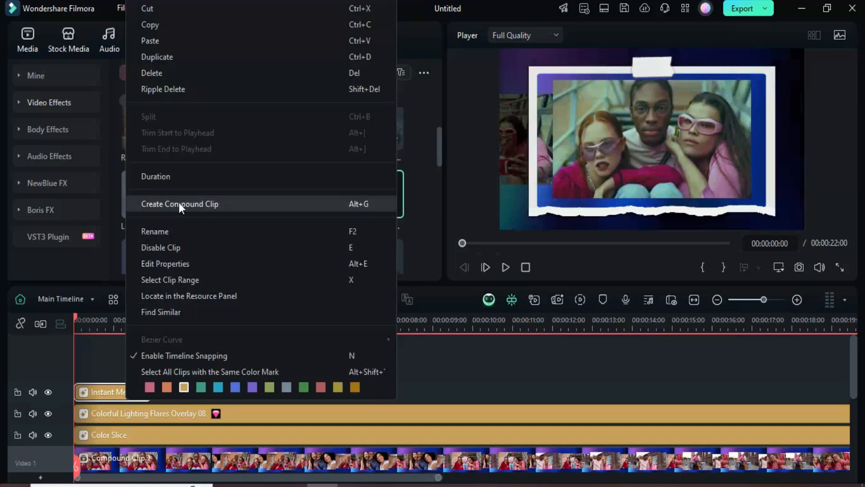
click(179, 204)
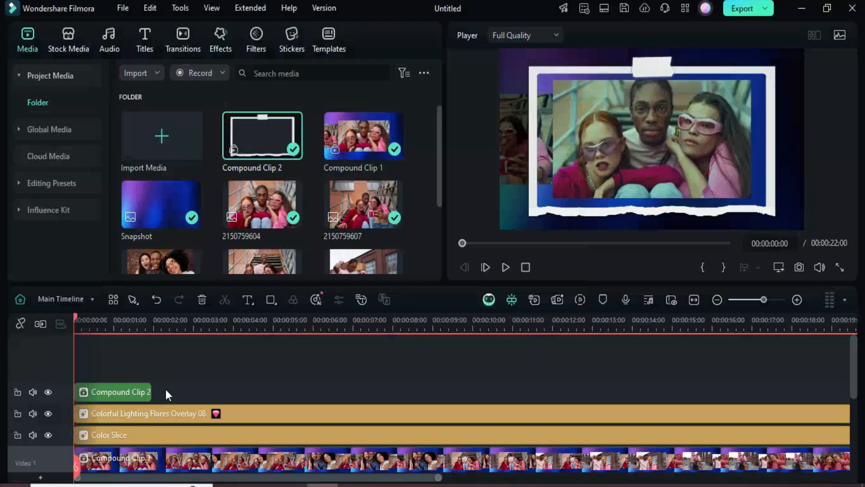
Scale Compound Clip 2 down to 80% around the photos
click(93, 319)
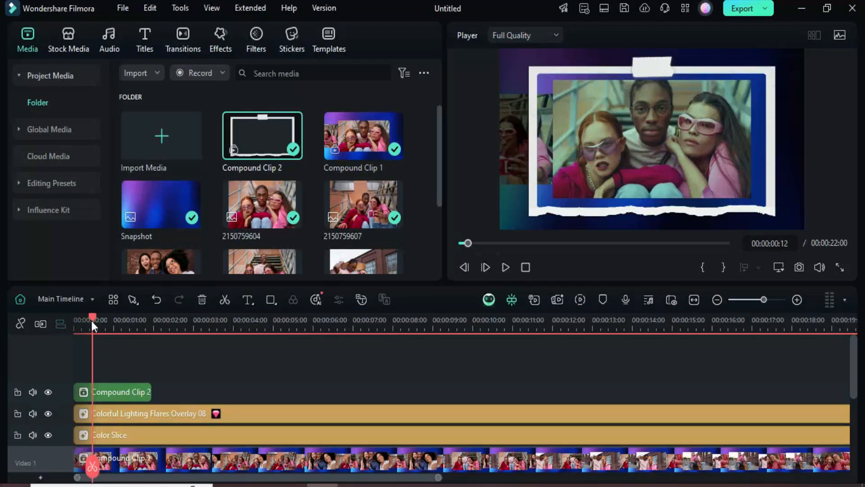
double_click(116, 392)
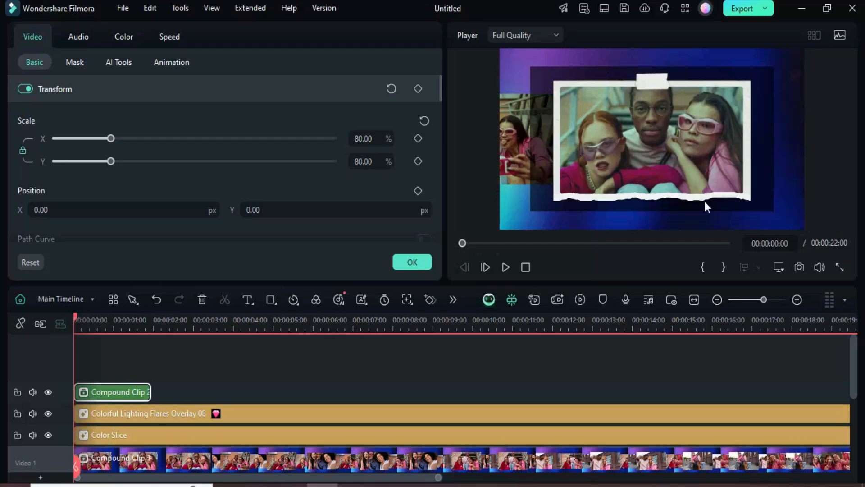
click(27, 38)
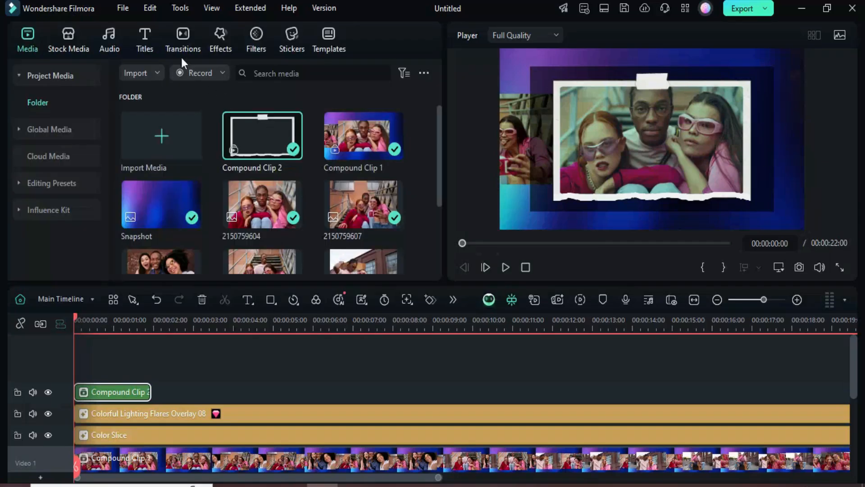
Apply a transition to Compound Clip 2 and set its duration to 00:00:00:05
click(182, 40)
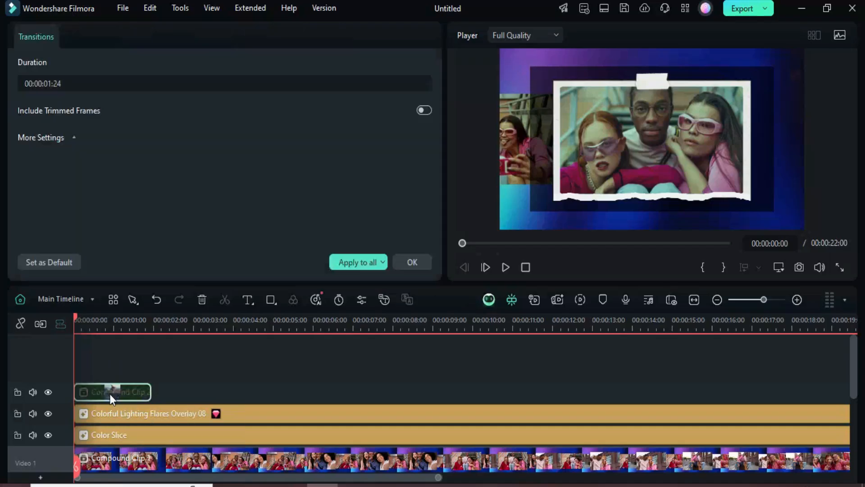
click(224, 83)
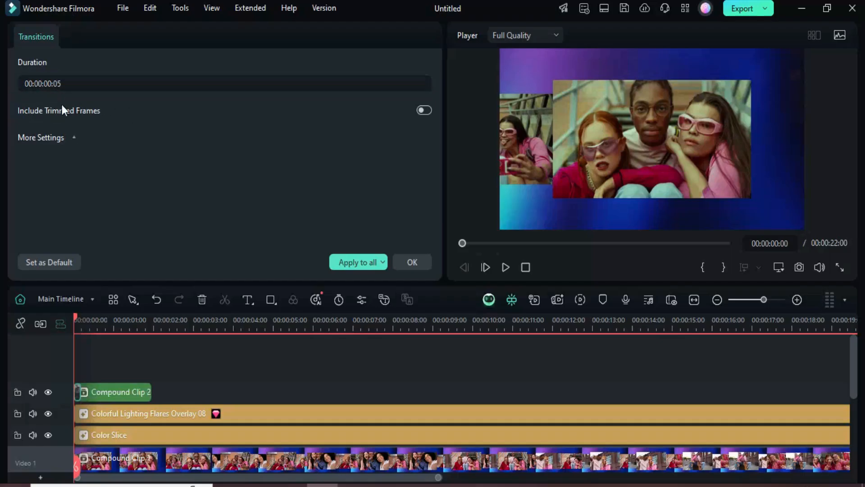
click(183, 40)
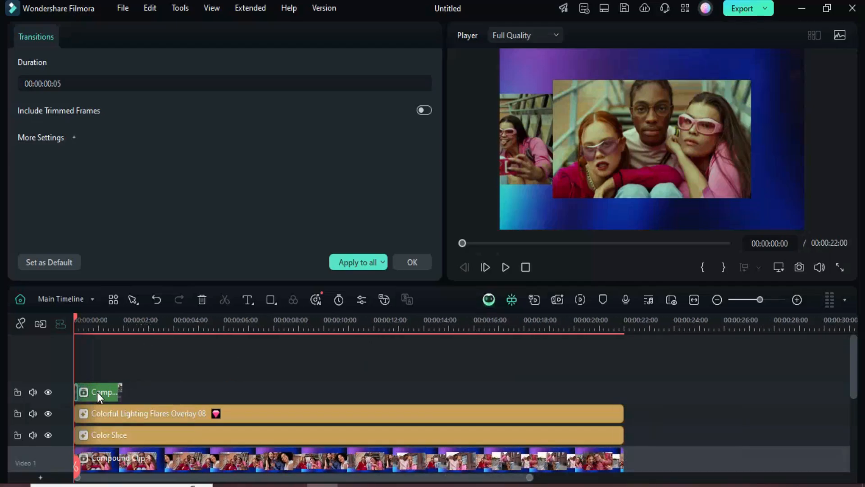
Paste copies of Compound Clip 2 along the top track, trimming the last at 22 seconds
click(102, 391)
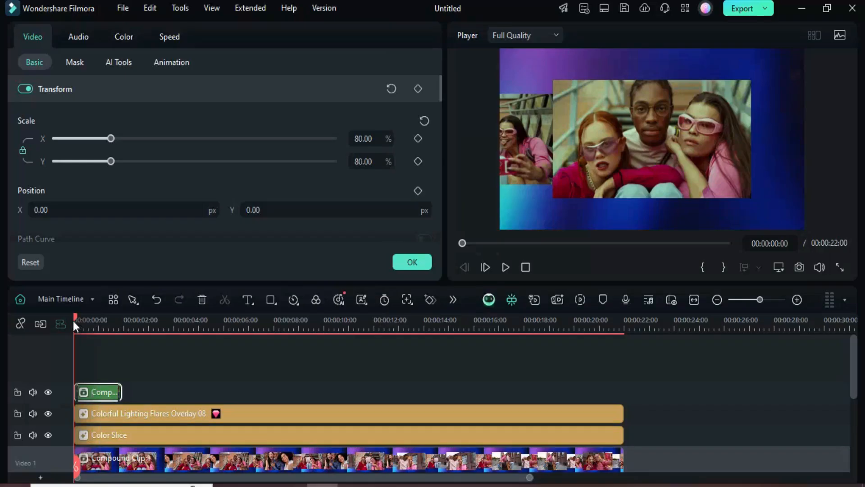
click(149, 319)
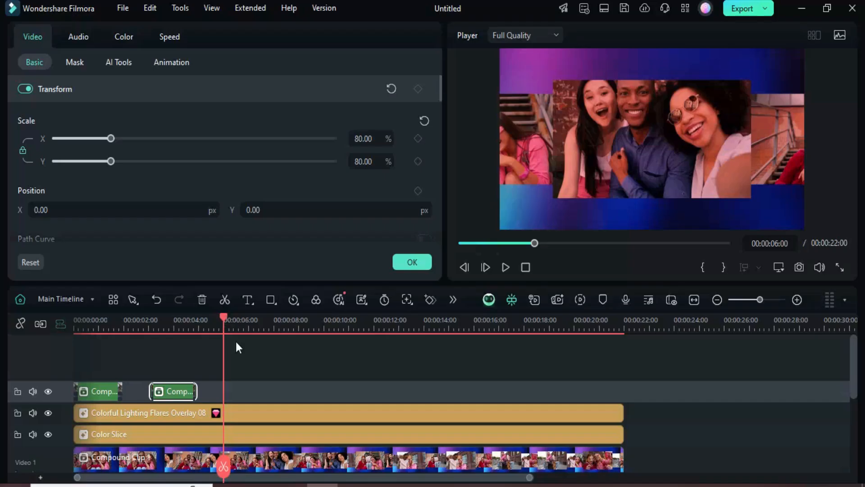
click(272, 319)
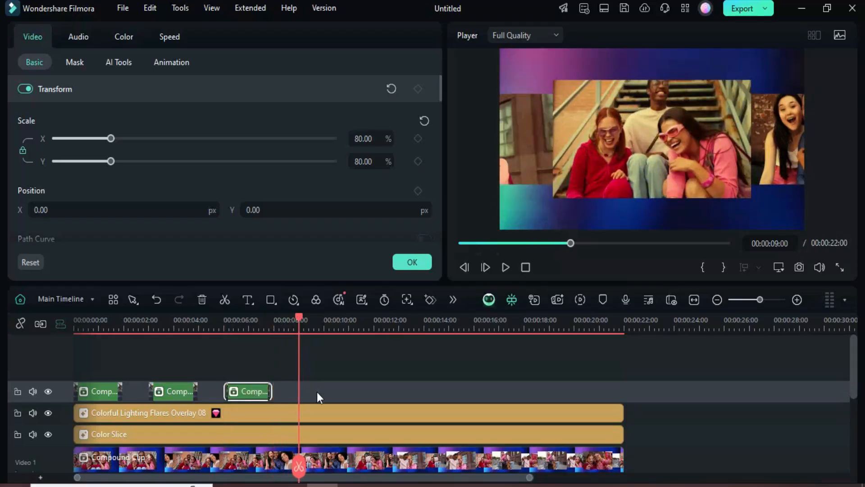
click(322, 390)
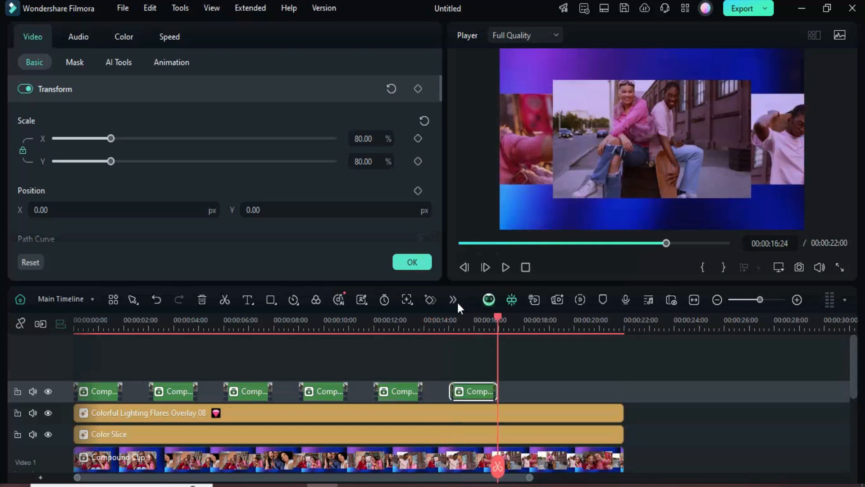
click(524, 319)
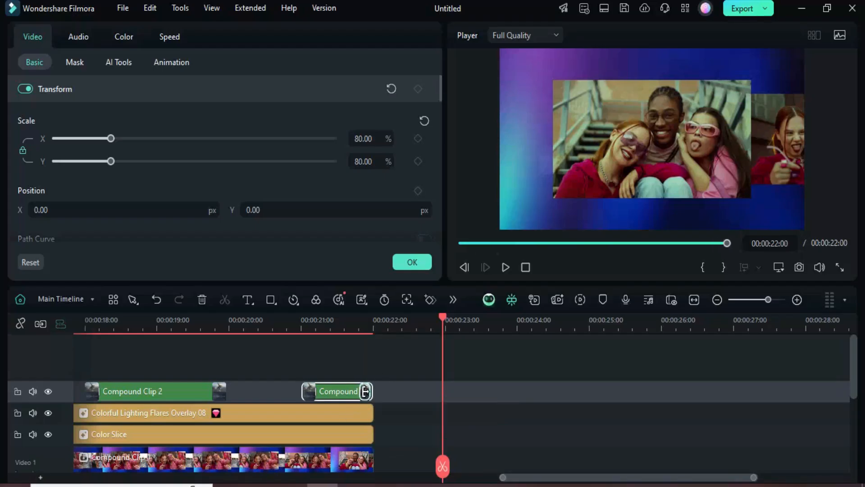
click(182, 39)
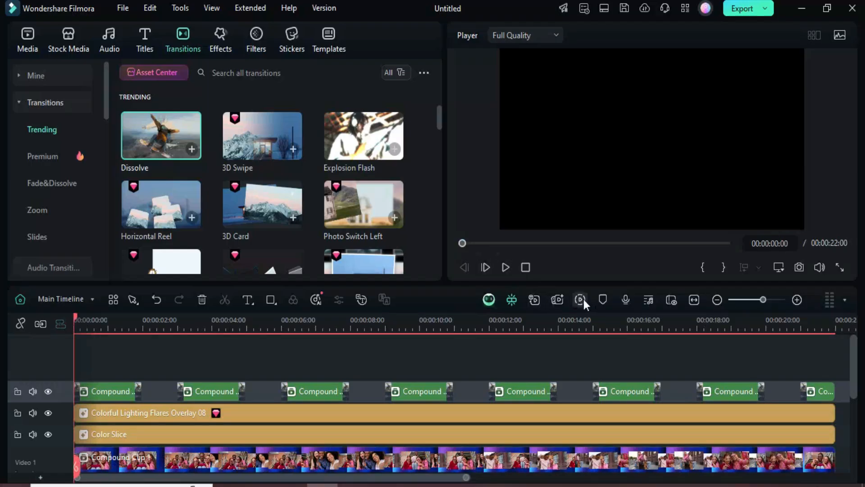
Zoom the timeline to fit and play the slideshow preview from the start
click(580, 299)
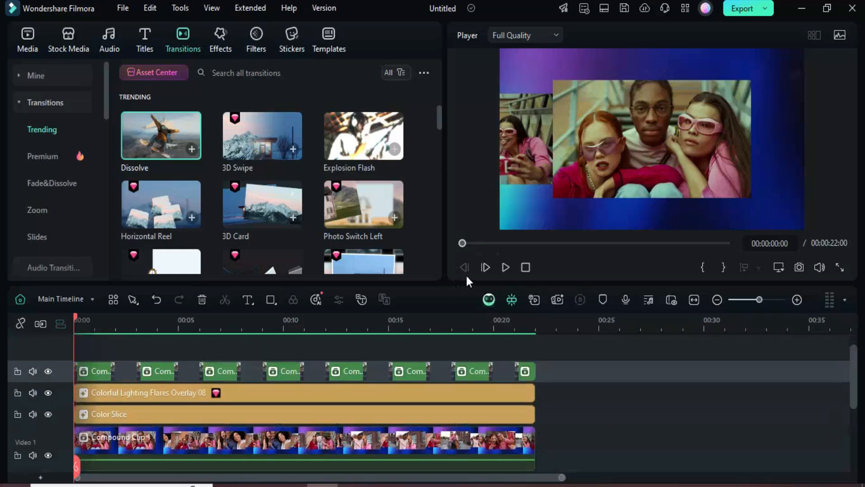
click(504, 267)
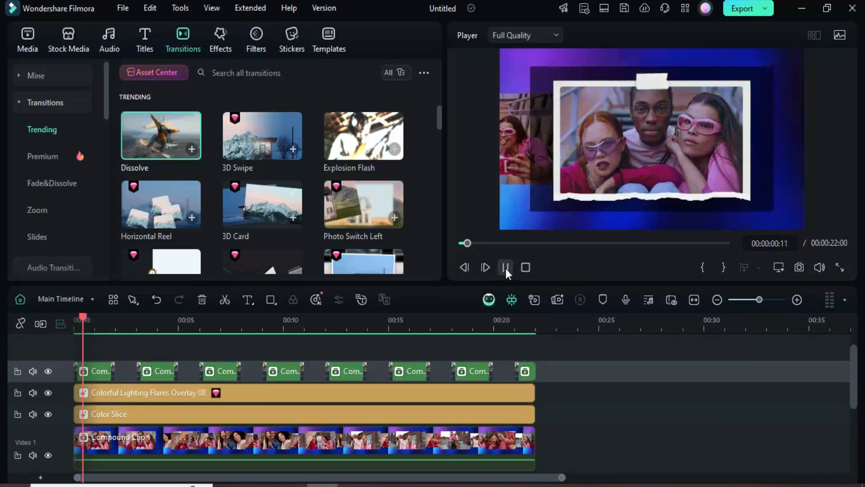